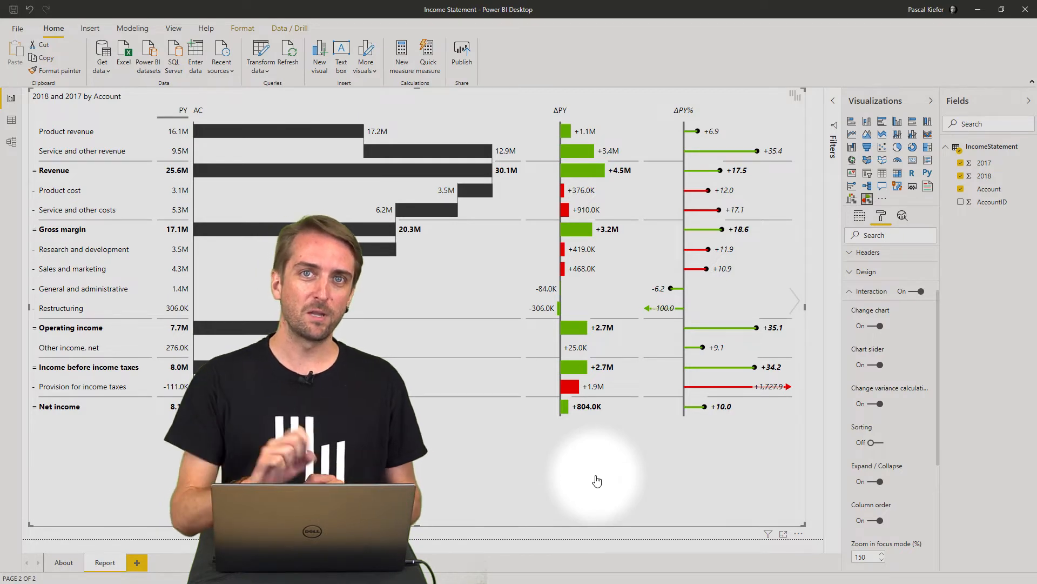
# Step: Switch to Data view to inspect the IncomeStatement table's AccountID, Account, 2018 and 2017 columns
pyautogui.click(11, 121)
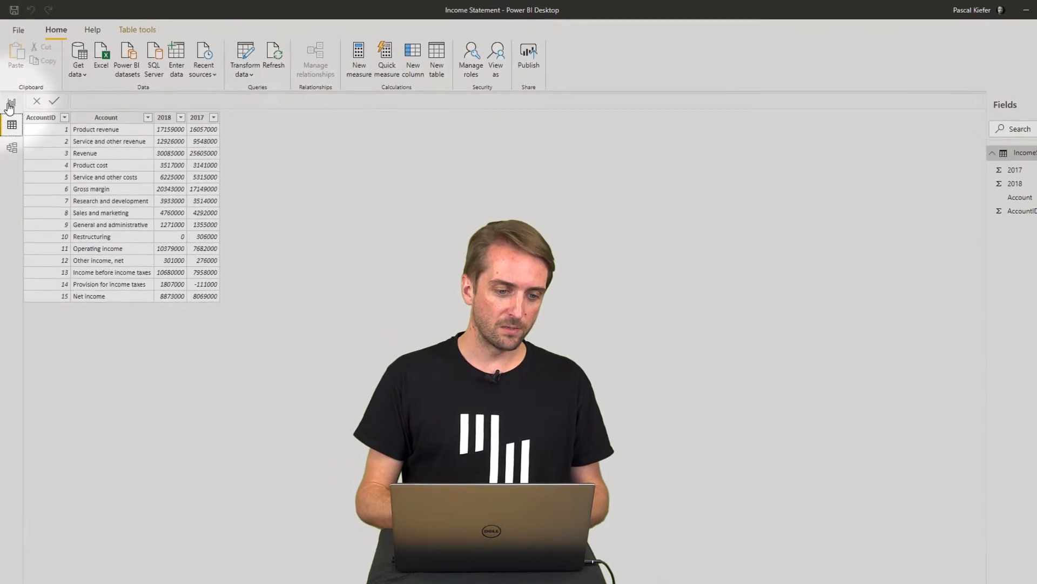
# Step: Add a Zebra BI Tables visual with Account as Category, 2018 as Values and 2017 as Previous Year
pyautogui.click(11, 98)
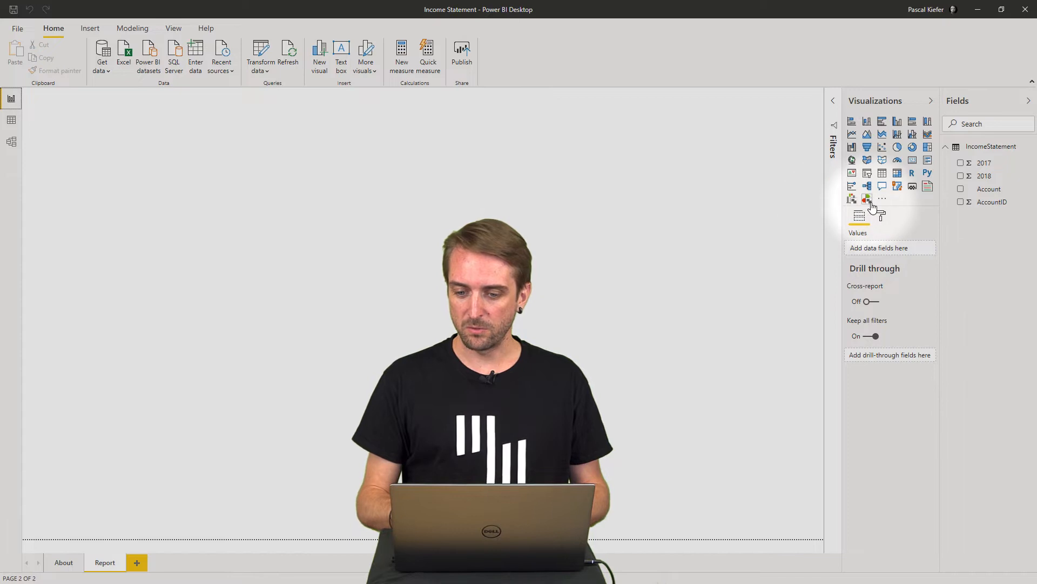
pyautogui.moveTo(867, 199)
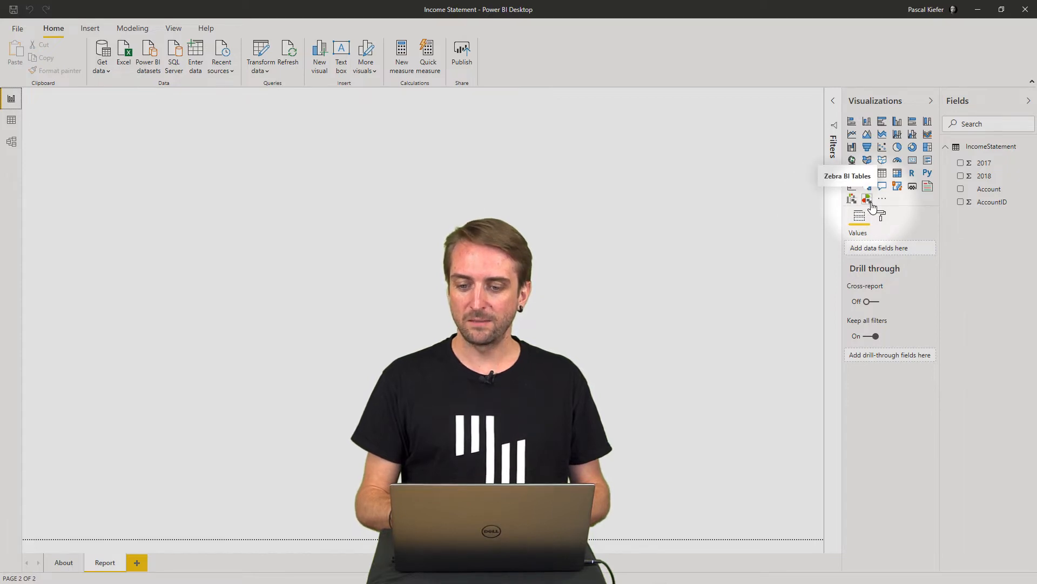
pyautogui.click(866, 198)
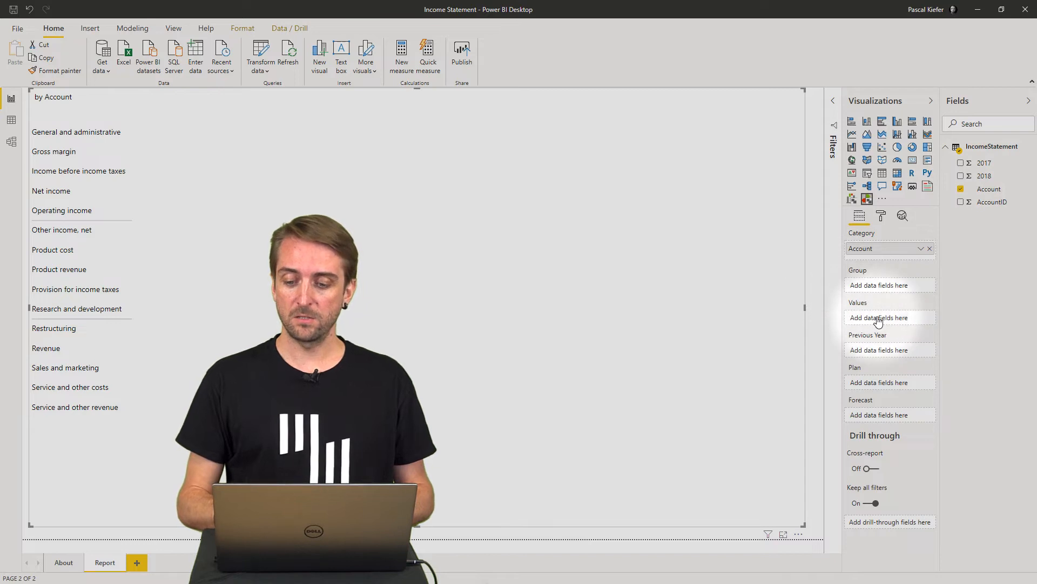
pyautogui.click(961, 175)
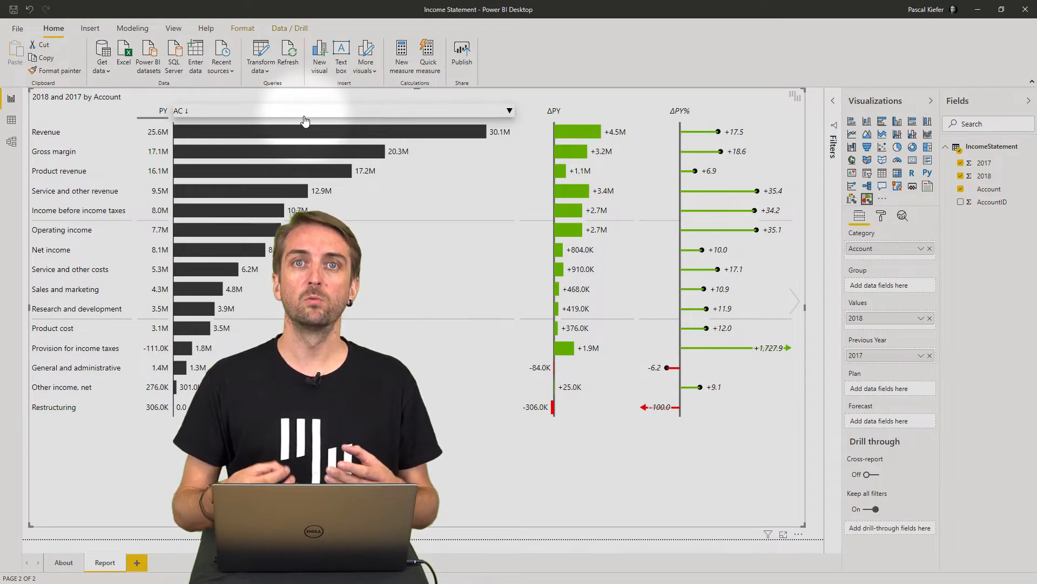
pyautogui.moveTo(500, 110)
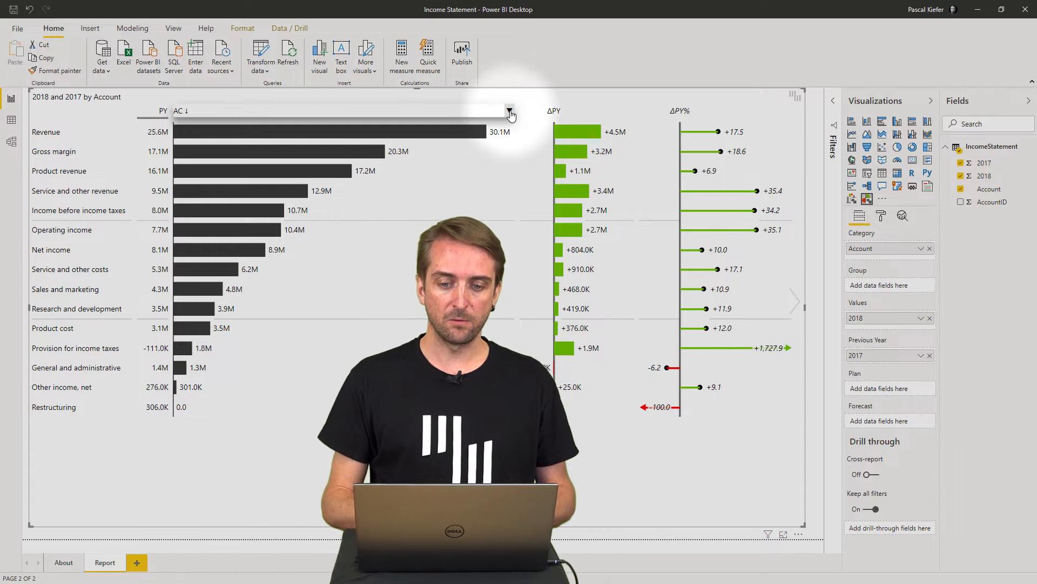
# Step: Change the AC column's chart type to Waterfall
pyautogui.click(510, 111)
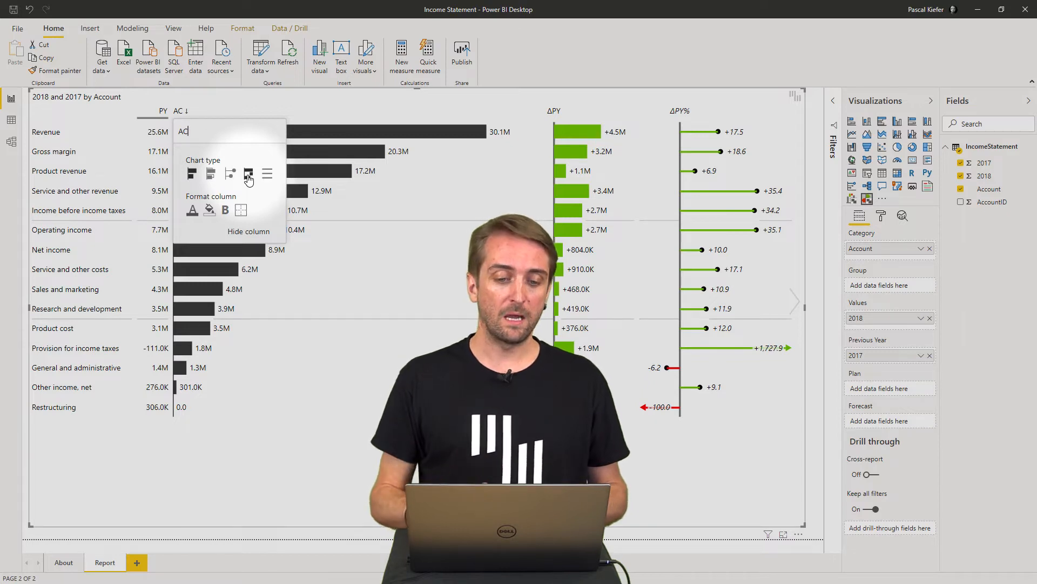
pyautogui.moveTo(248, 173)
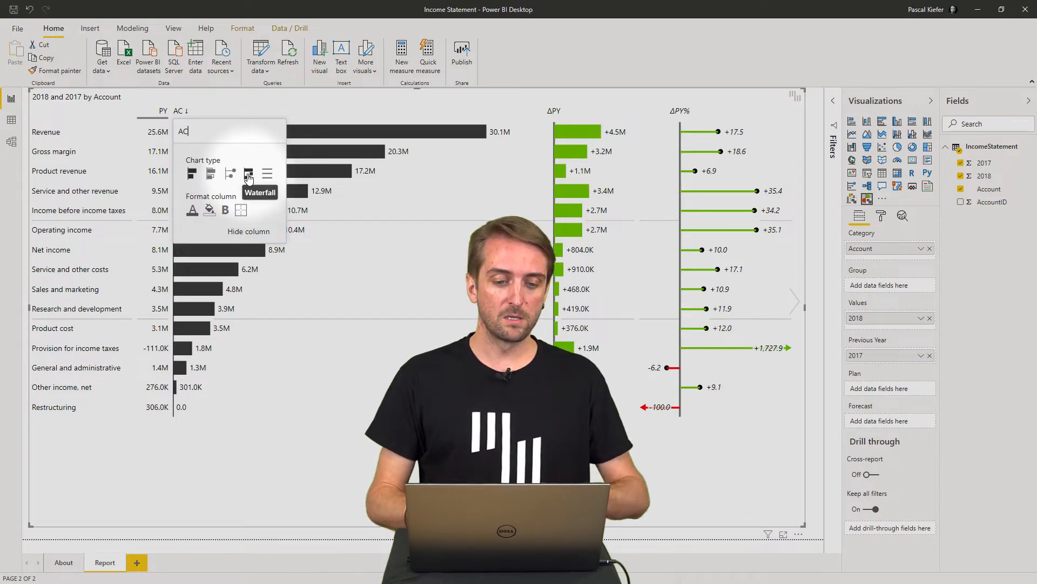
pyautogui.click(247, 173)
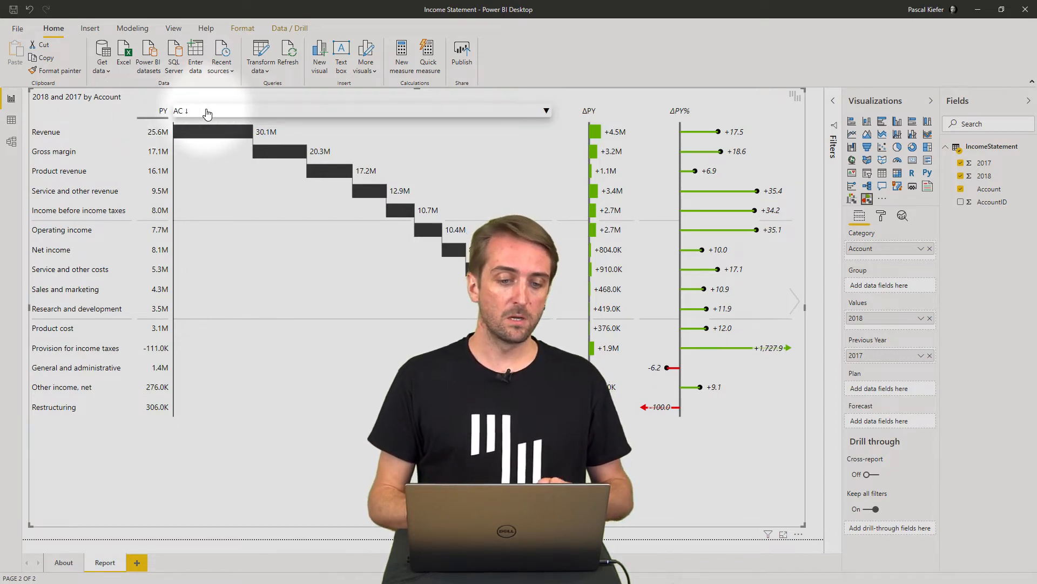
# Step: Toggle AC header sorting off and sort the visual by Account descending via More options
pyautogui.click(180, 110)
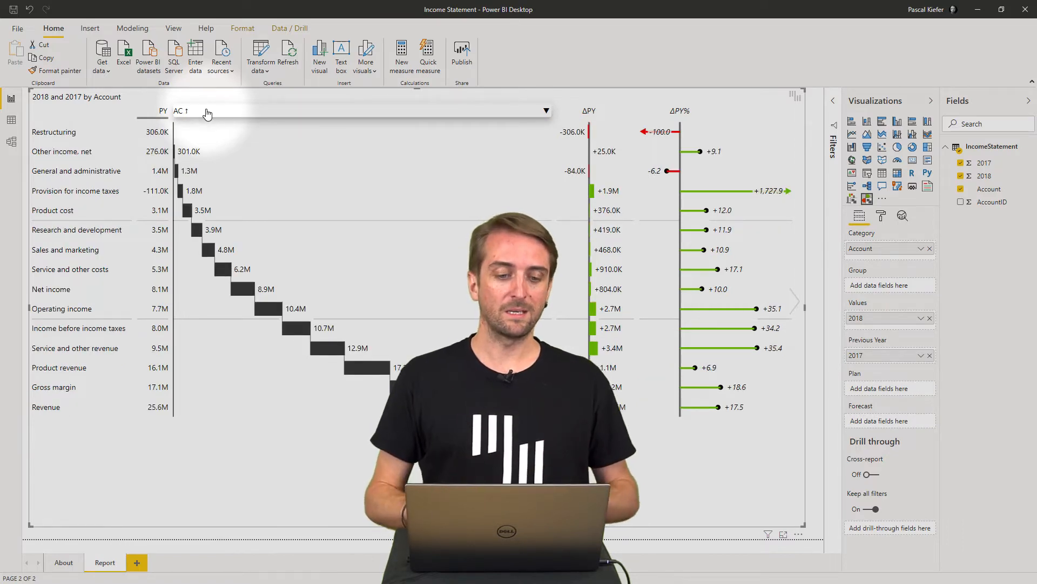
pyautogui.click(179, 110)
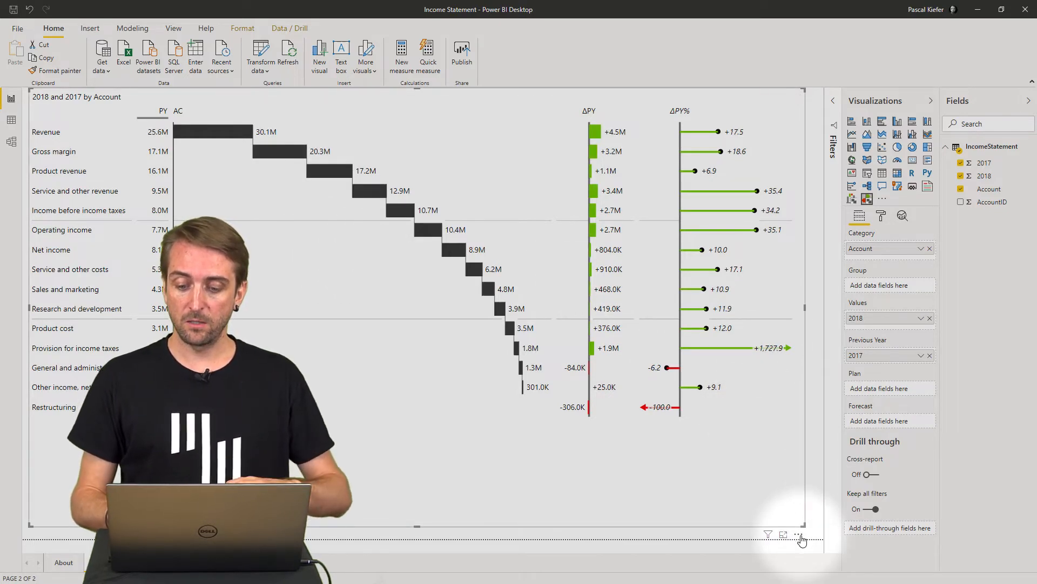
pyautogui.click(800, 534)
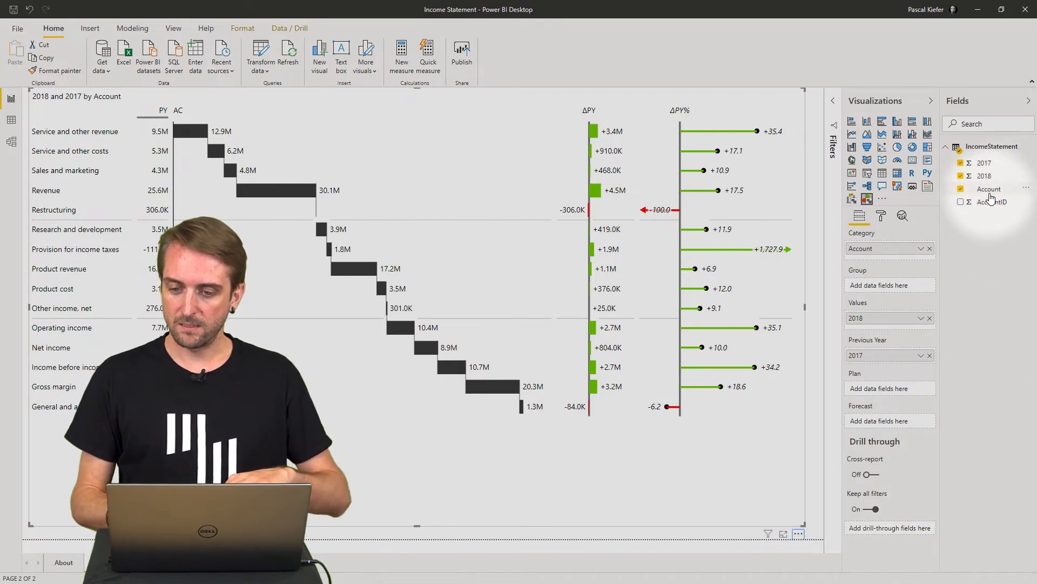
# Step: Sort the Account field by AccountID and the visual ascending, giving Product revenue to Net income order
pyautogui.click(990, 189)
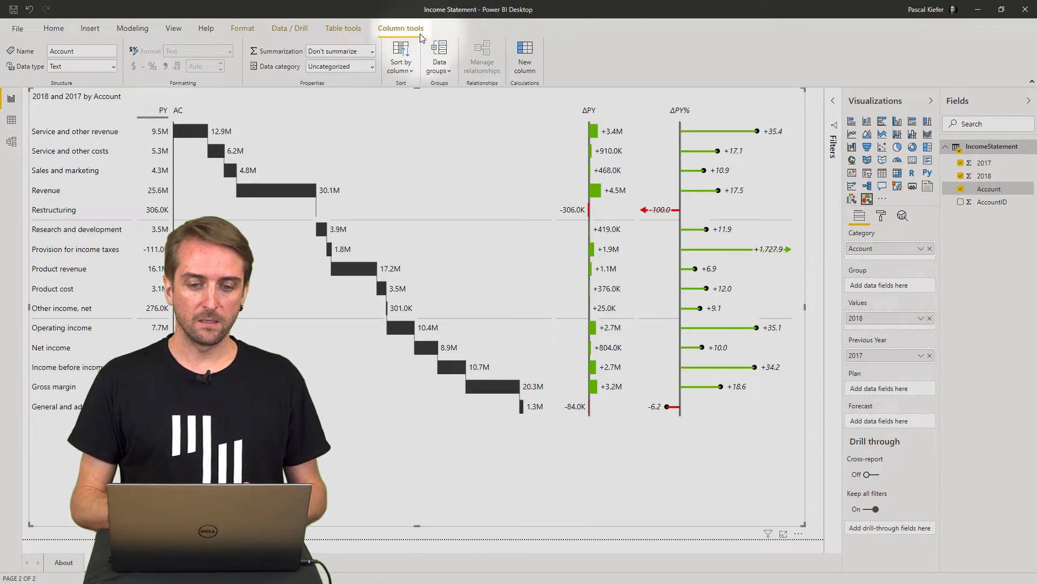
pyautogui.click(400, 56)
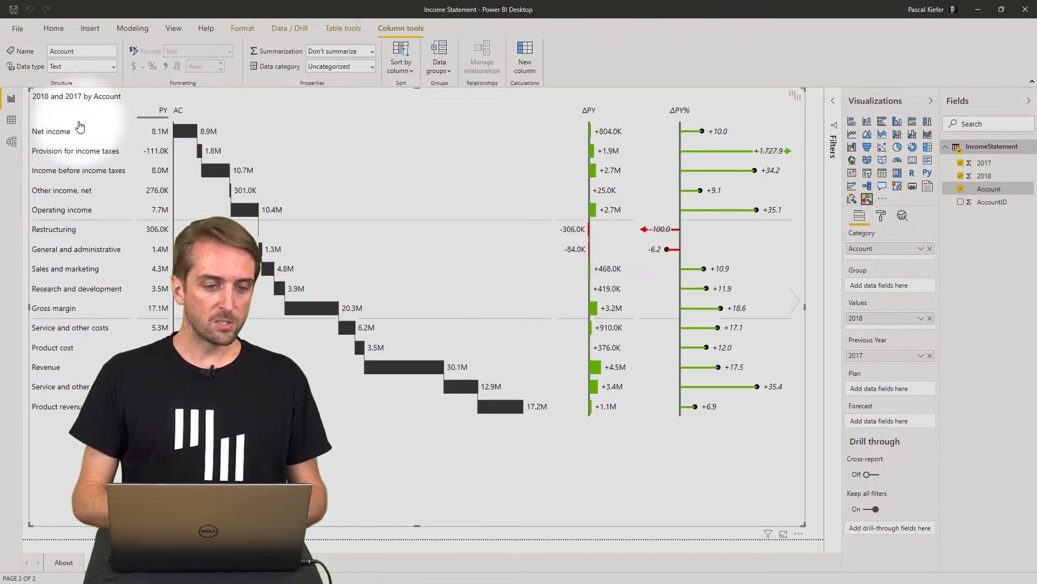
pyautogui.moveTo(99, 135)
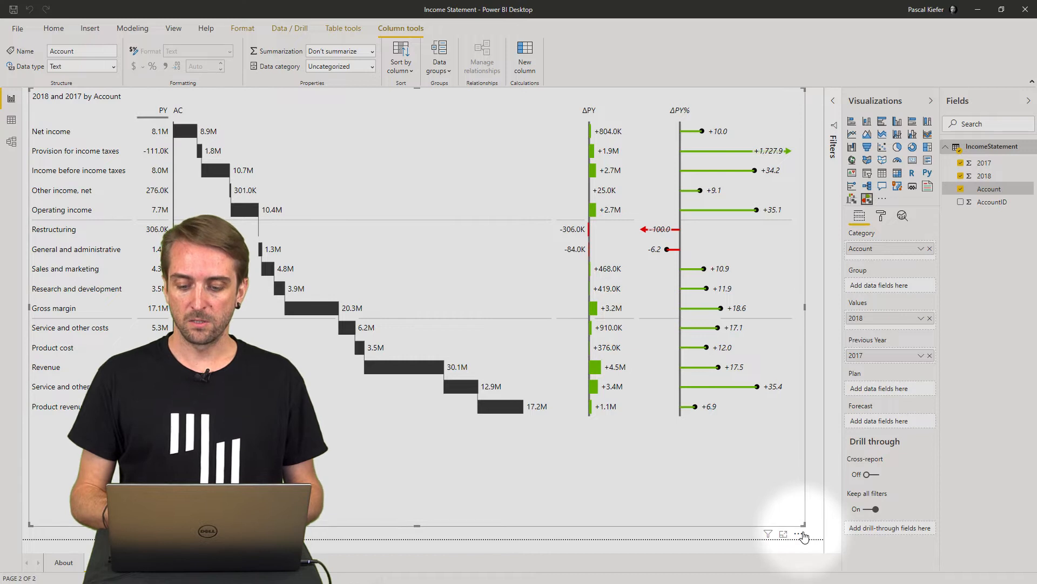
pyautogui.click(803, 534)
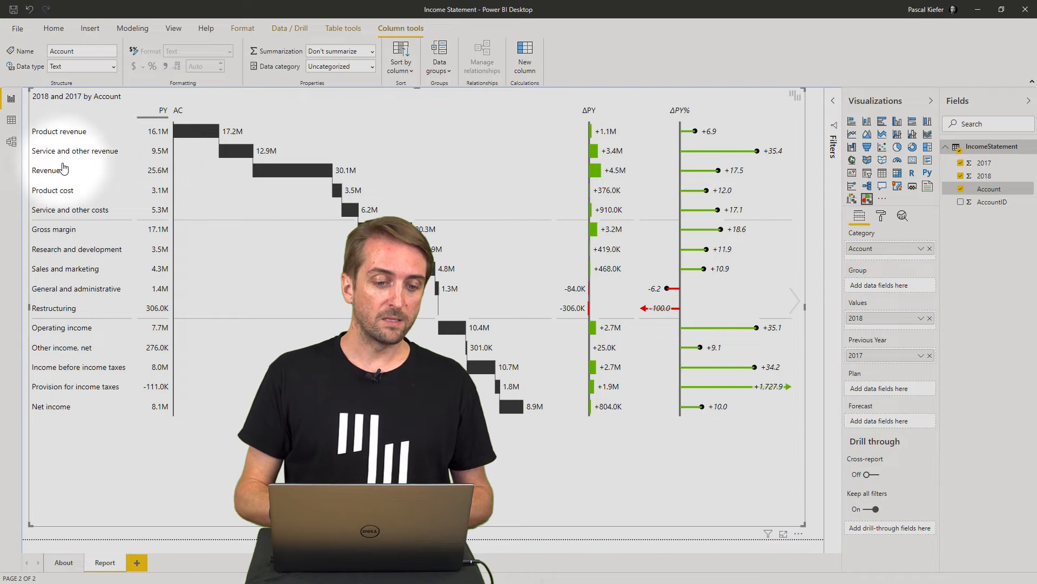
# Step: Mark Revenue and Gross margin as results and invert Product cost and Service and other costs
pyautogui.click(46, 170)
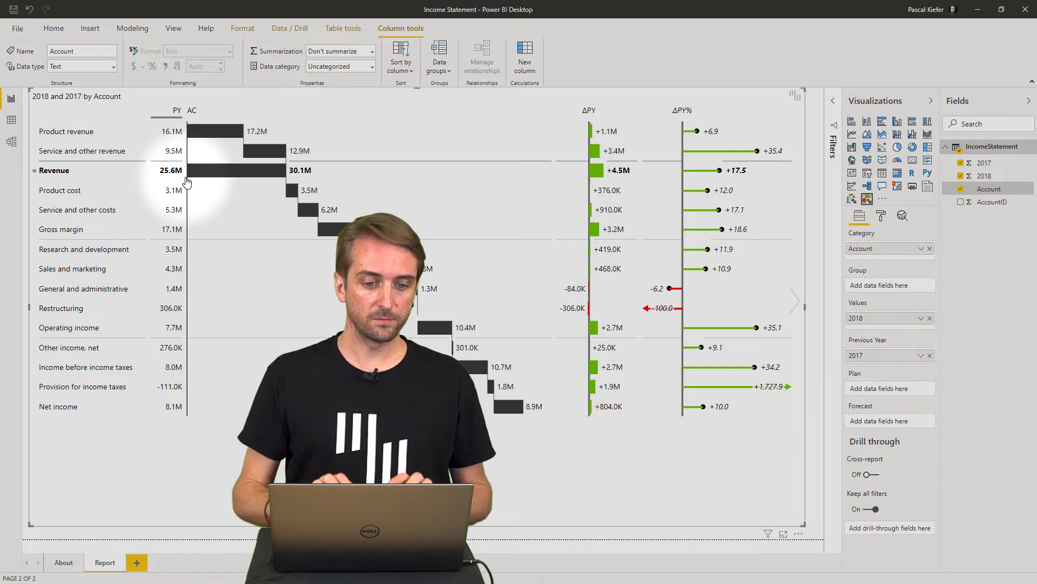
pyautogui.click(60, 191)
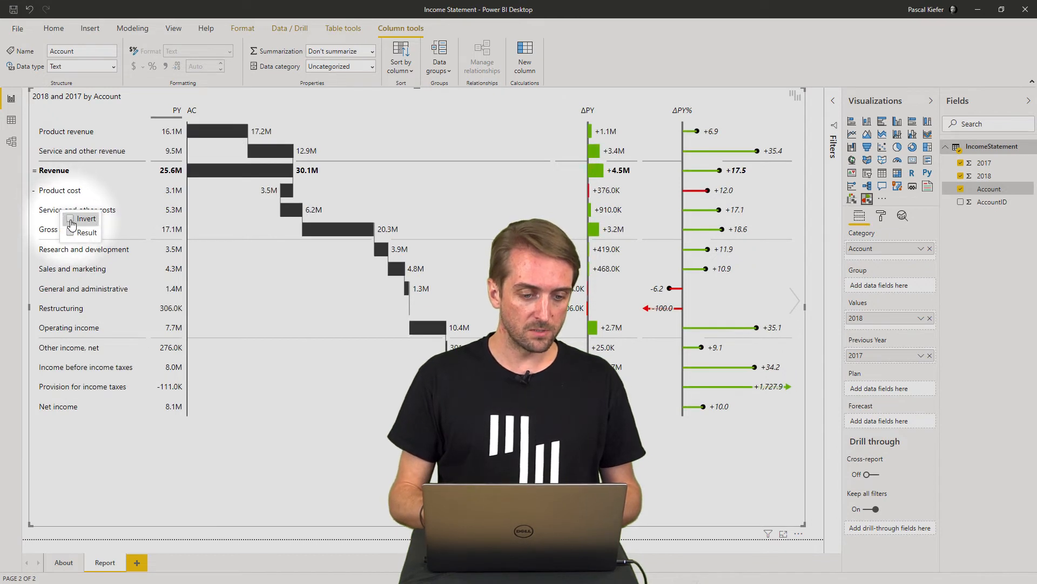
pyautogui.click(86, 232)
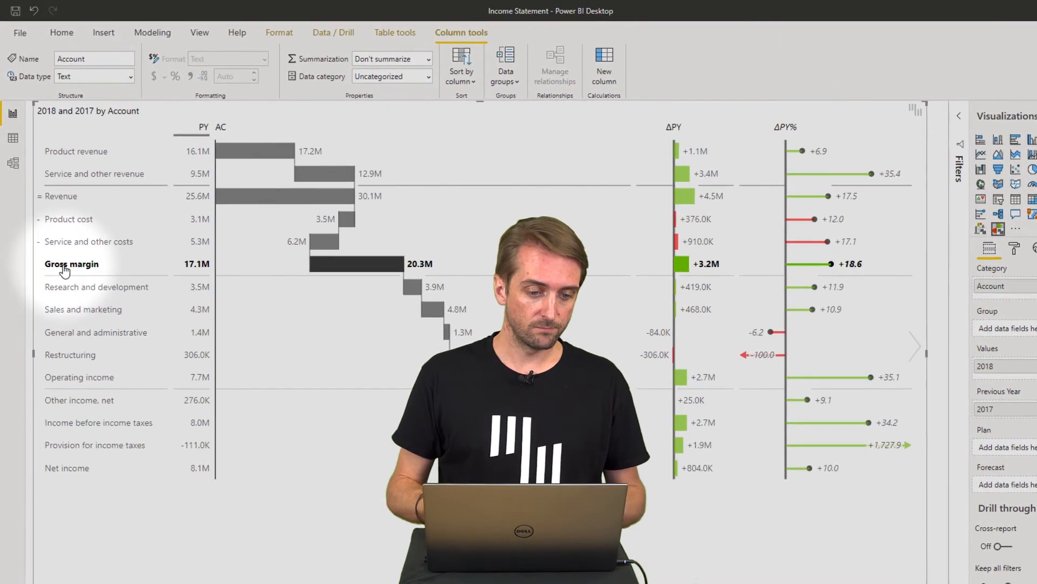
pyautogui.rightClick(71, 263)
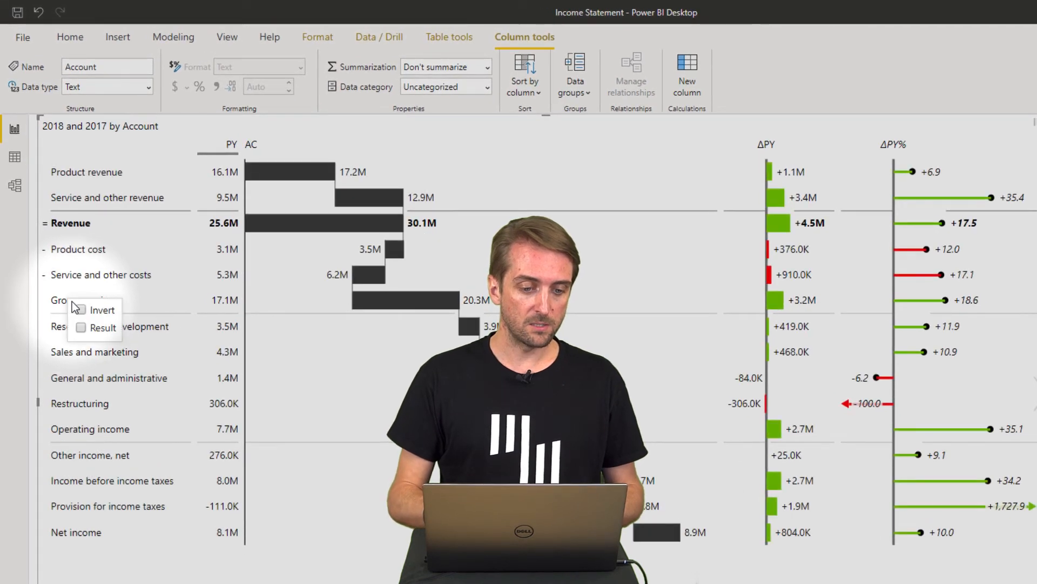
pyautogui.click(113, 326)
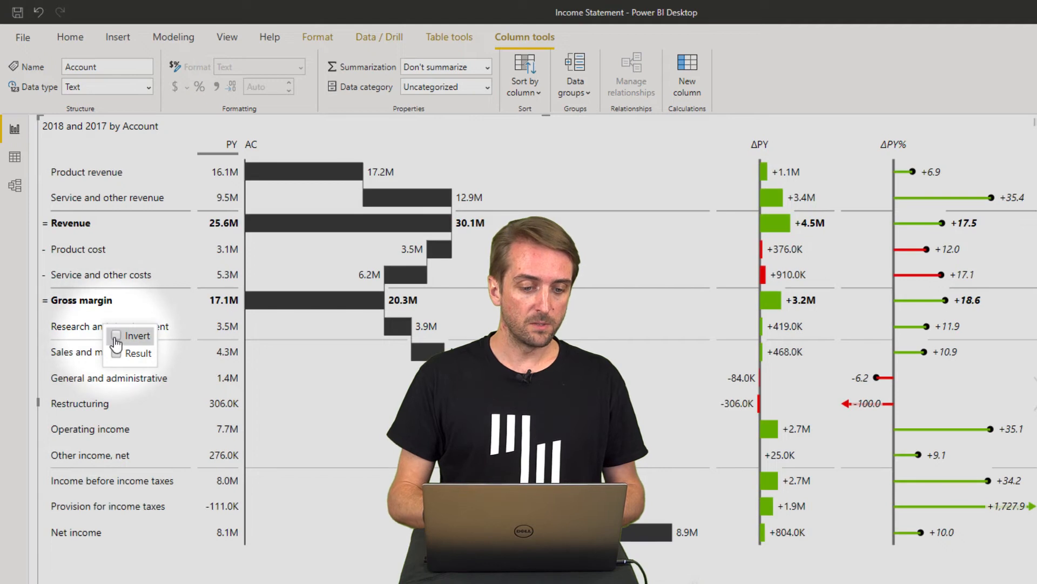
# Step: Invert R&D, Sales and marketing and G&A, make Income before income taxes a result, adjust Provision for income taxes
pyautogui.click(97, 351)
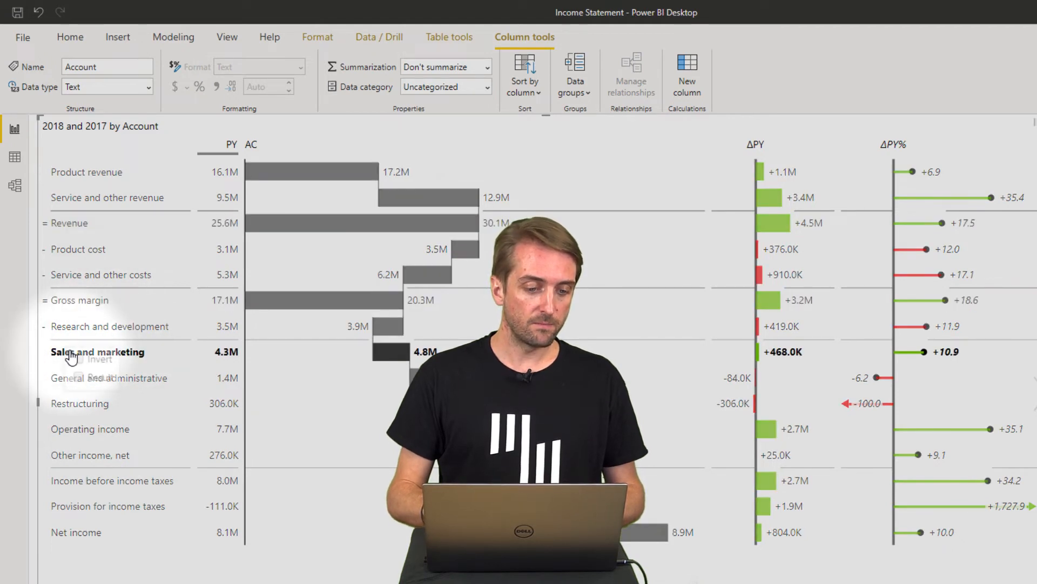
pyautogui.click(109, 378)
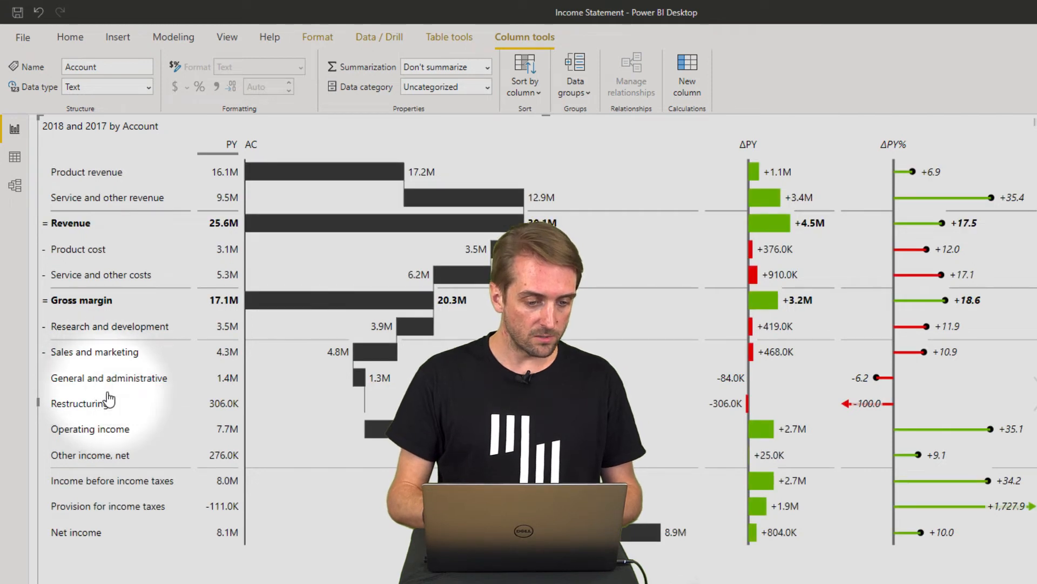
pyautogui.click(85, 404)
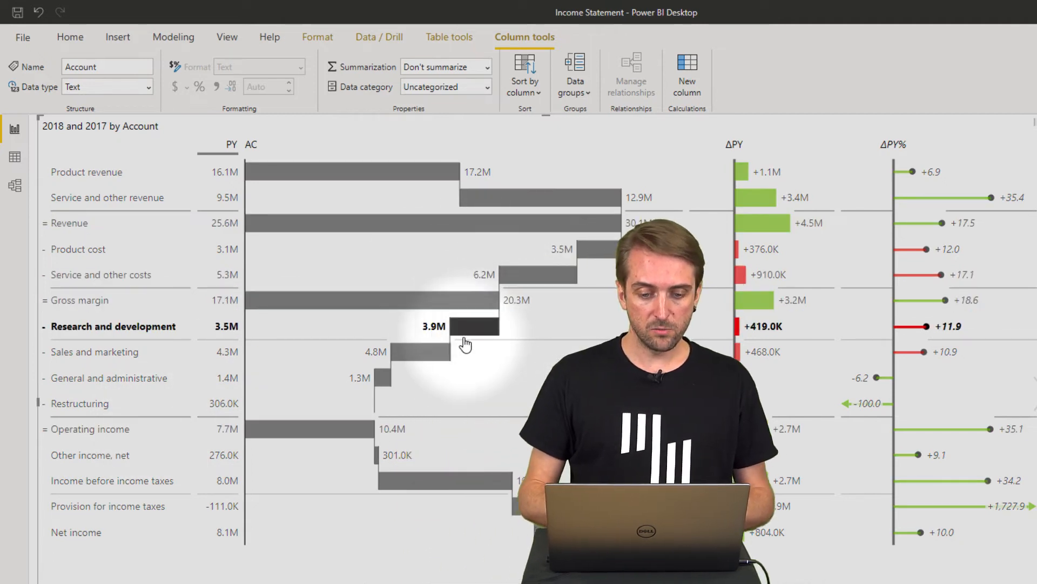
pyautogui.moveTo(380, 377)
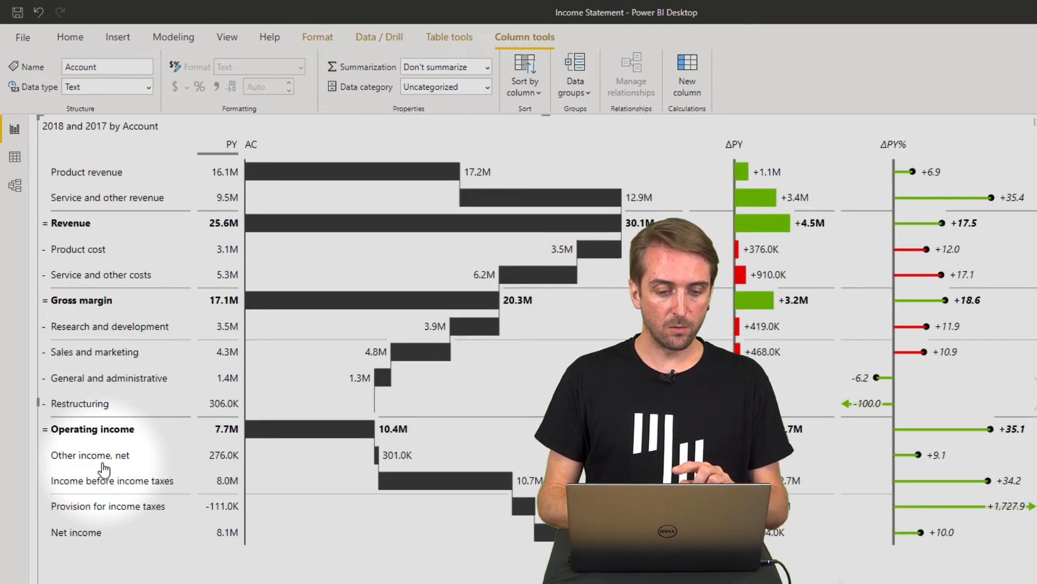
pyautogui.click(112, 480)
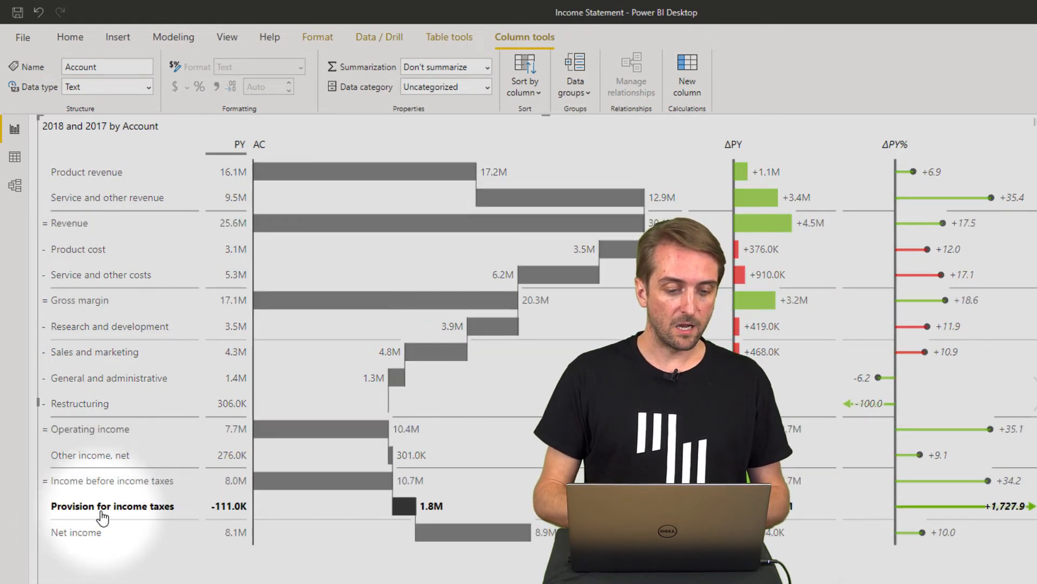
pyautogui.rightClick(113, 506)
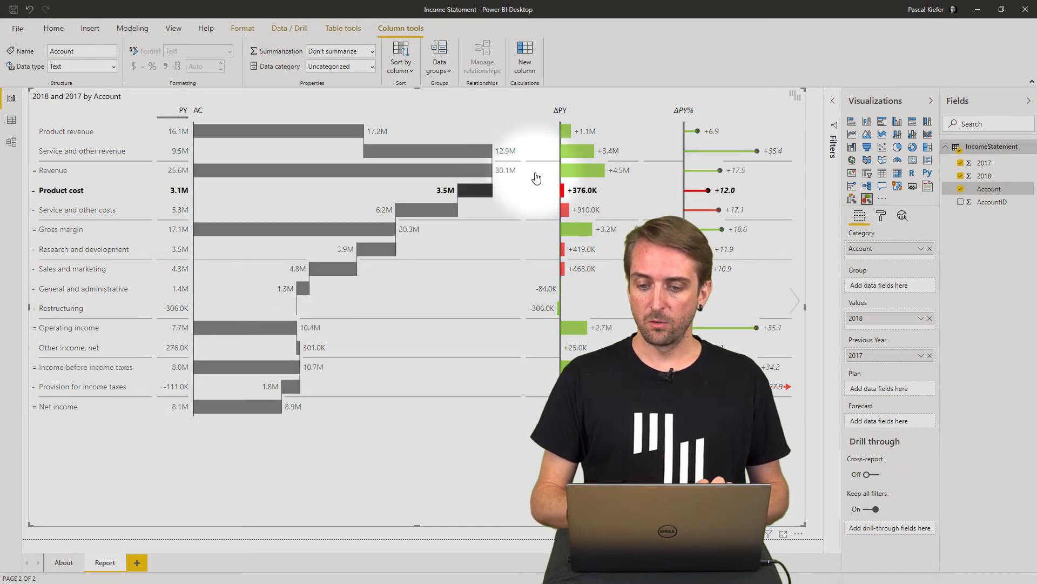
# Step: Switch Minor gridlines Off in the visual's Chart settings formatting group
pyautogui.click(53, 28)
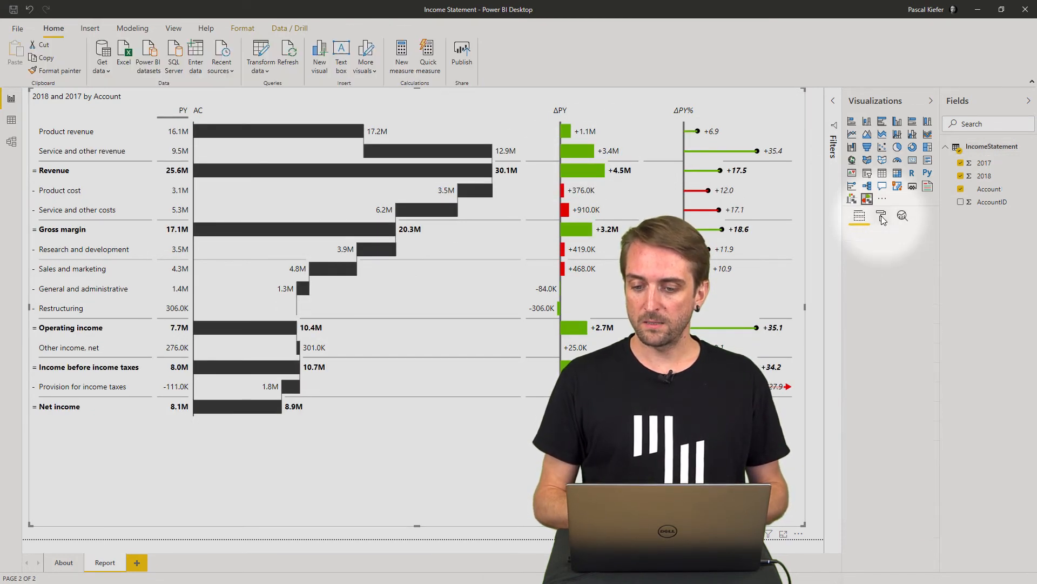
pyautogui.click(880, 215)
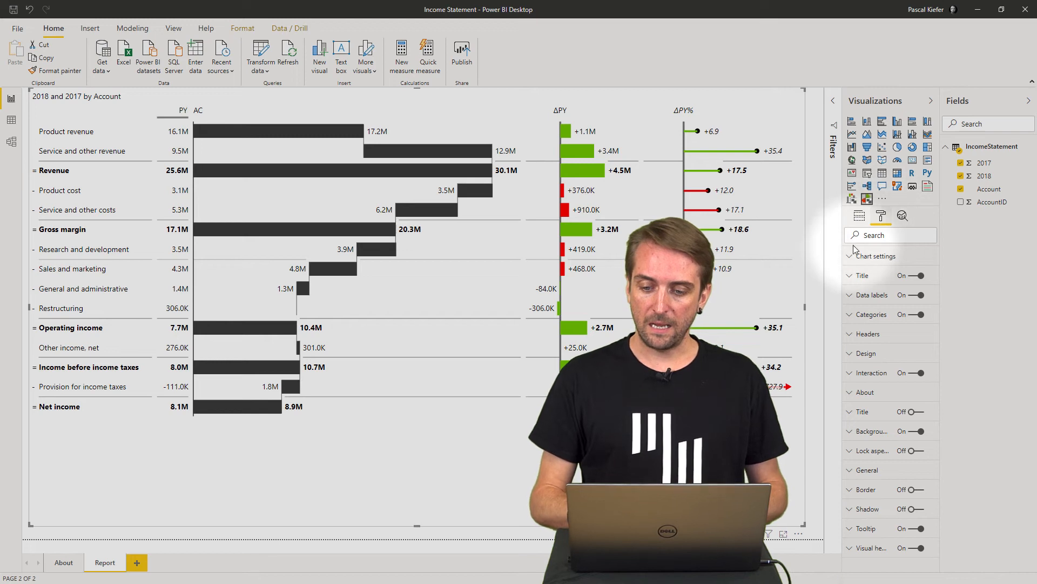
pyautogui.click(878, 256)
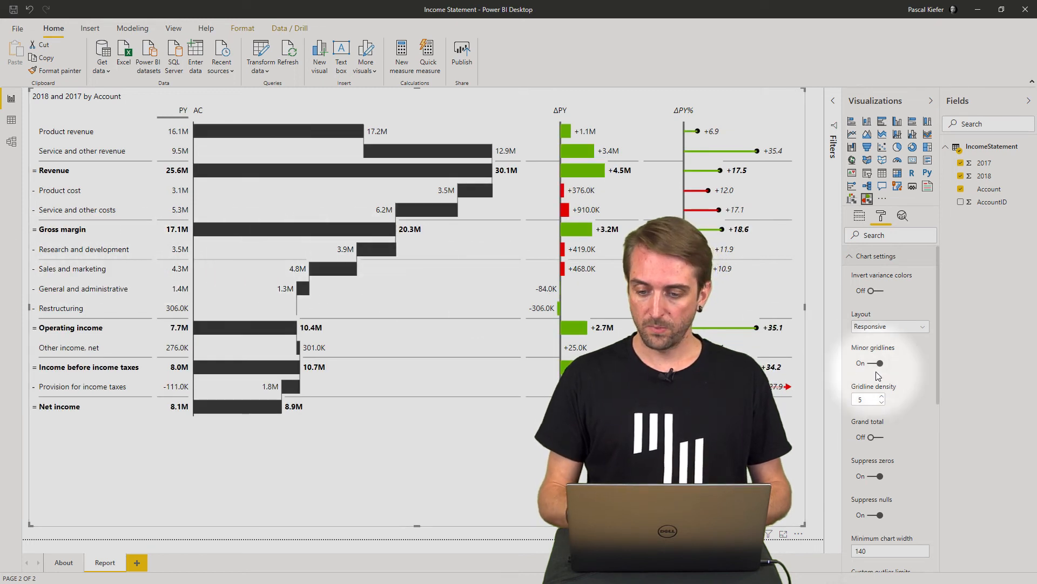
pyautogui.click(879, 363)
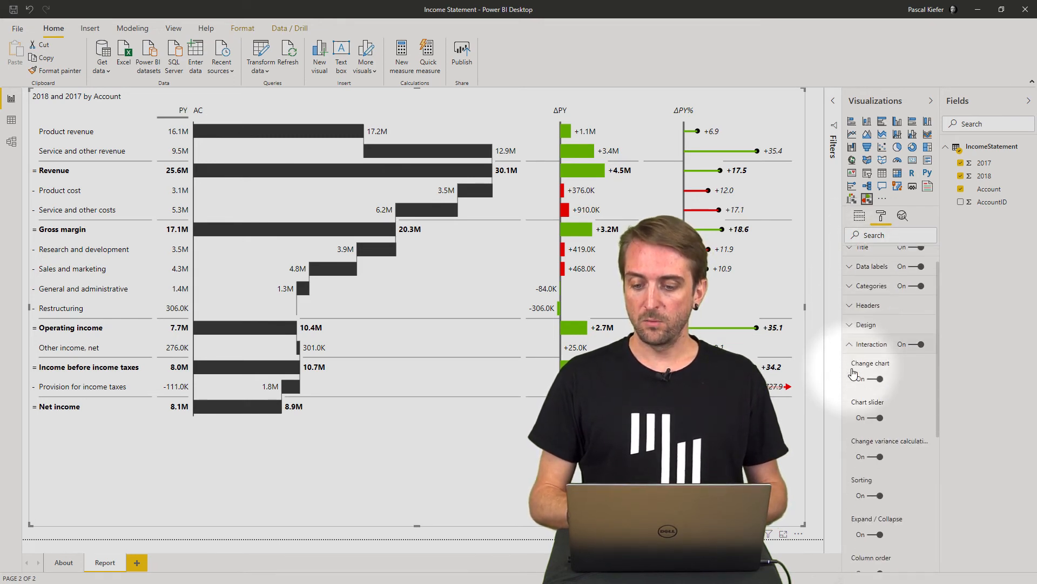
# Step: Turn Sorting Off under Interaction so AC header clicks keep the income statement order
pyautogui.scroll(-3)
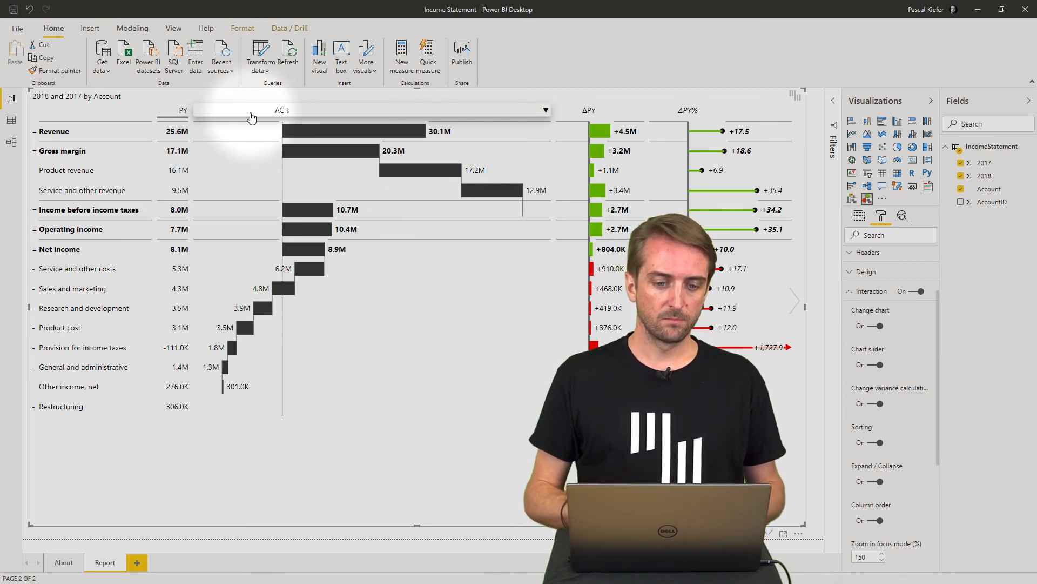
pyautogui.click(283, 110)
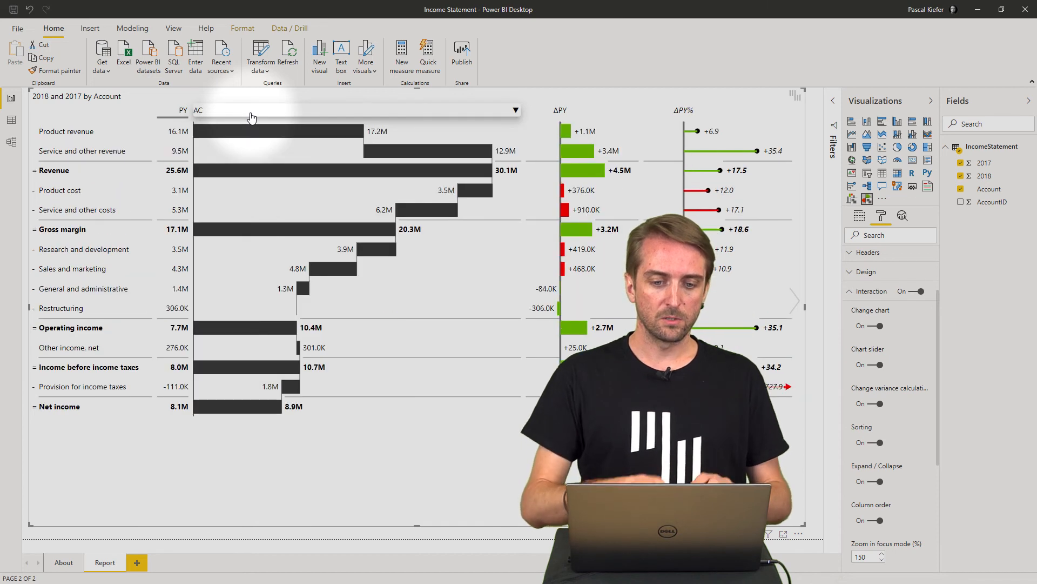
pyautogui.moveTo(473, 102)
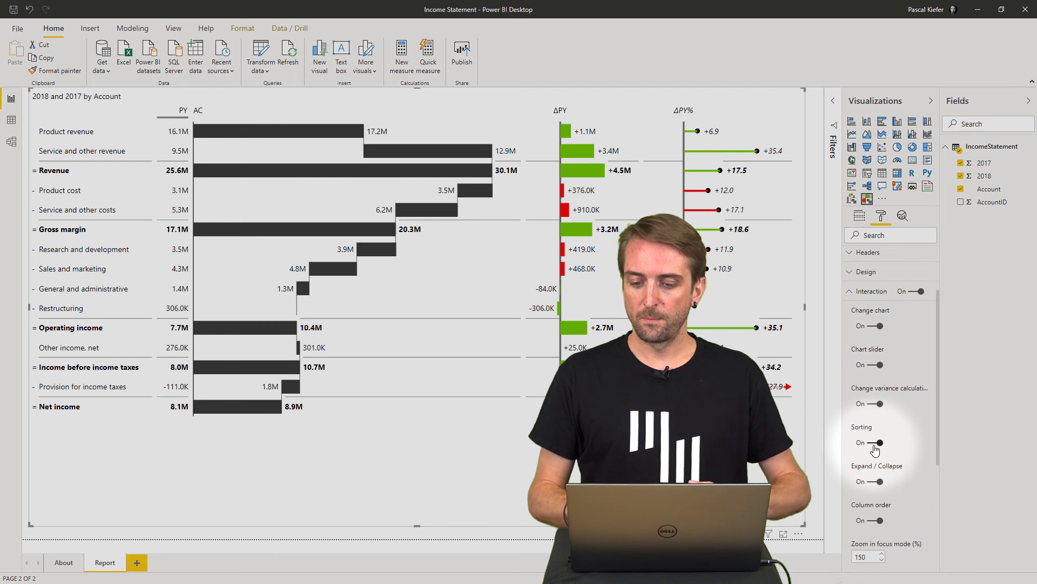
pyautogui.click(869, 442)
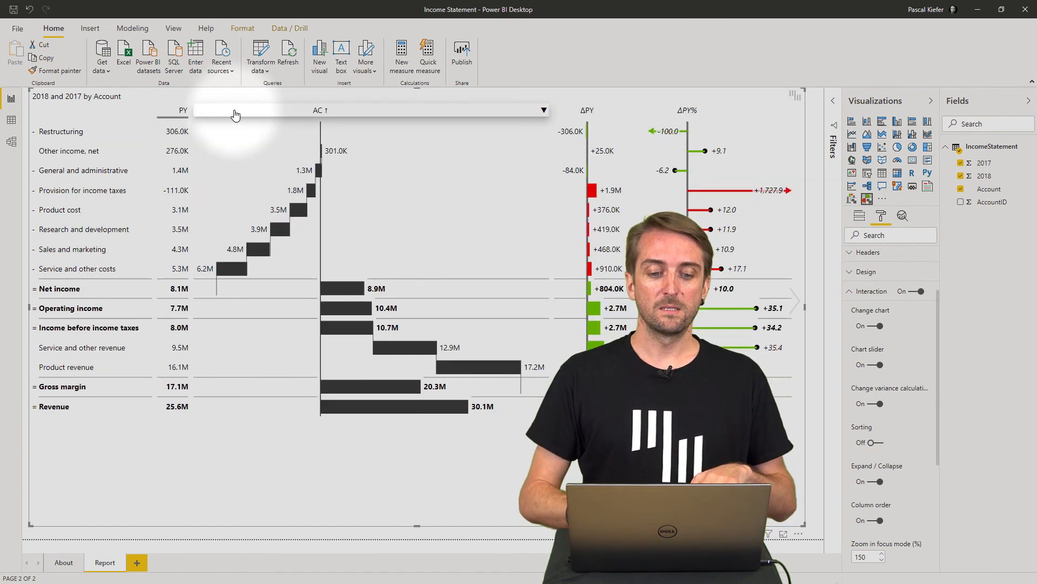
pyautogui.click(321, 110)
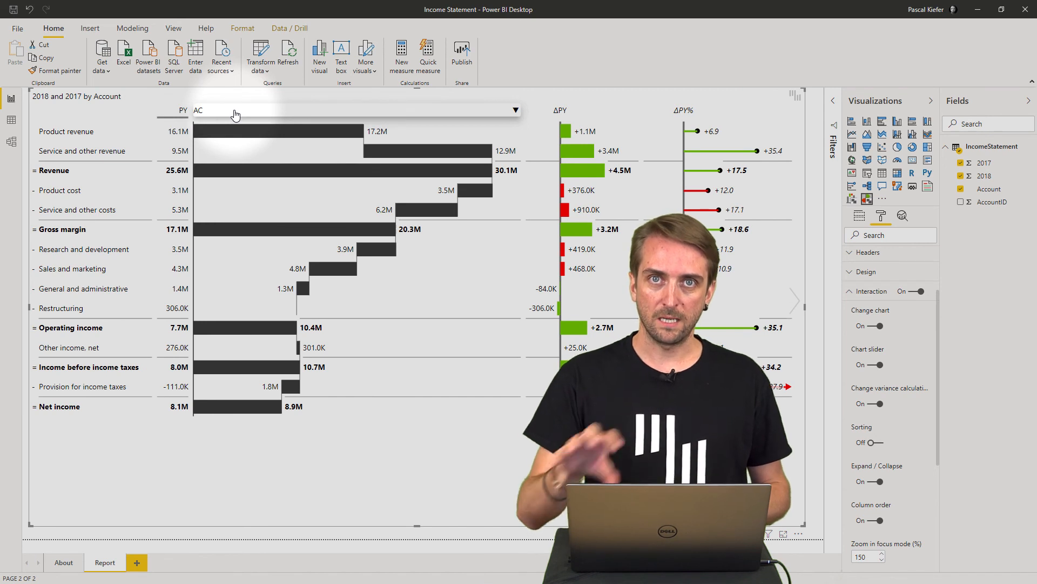